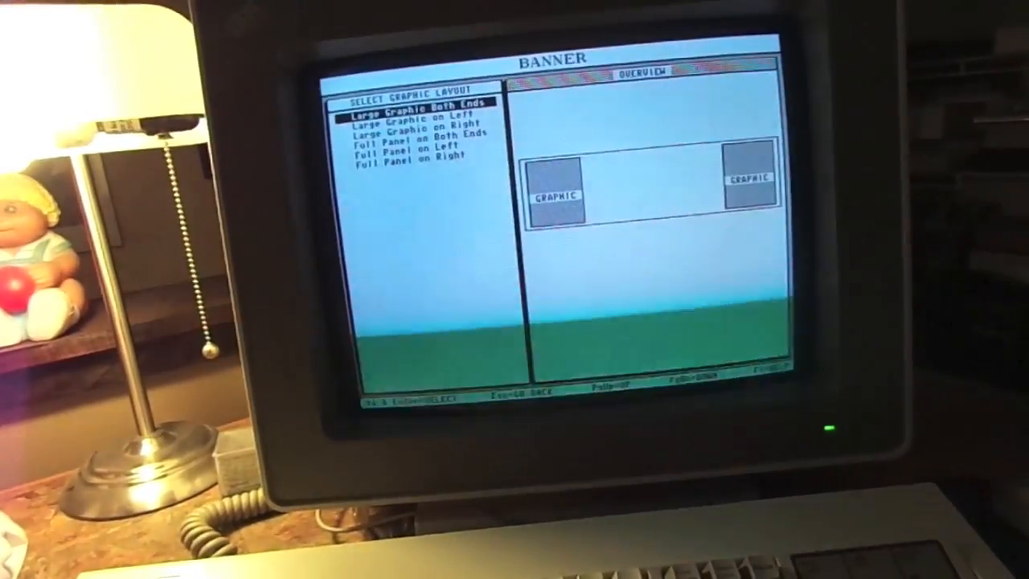
Step: Choose the 'Large Graphic Both Ends' banner layout
key(enter)
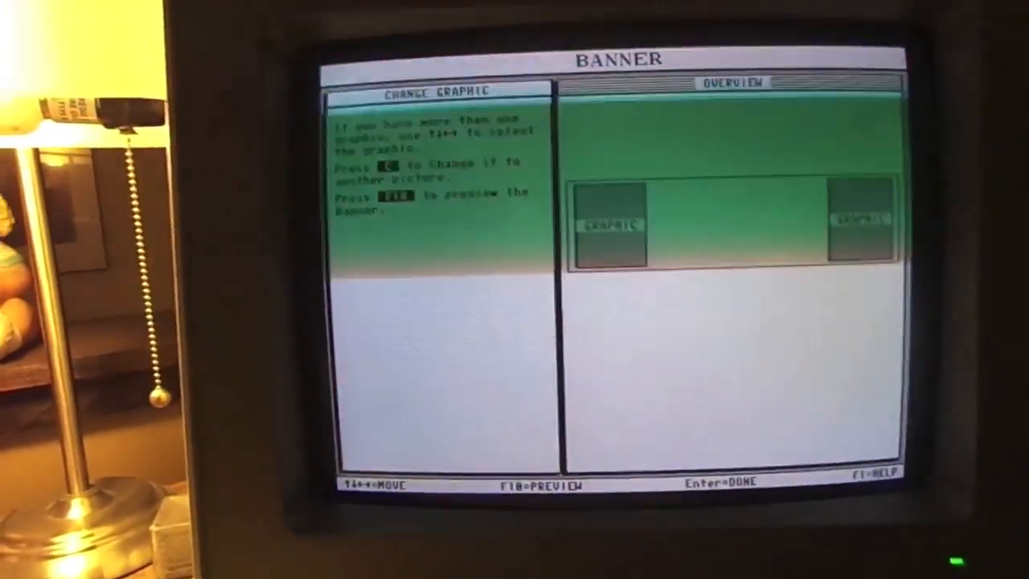
Step: Browse the built-in graphic list, then bring up the drive list via From Other Disk or File
key(c)
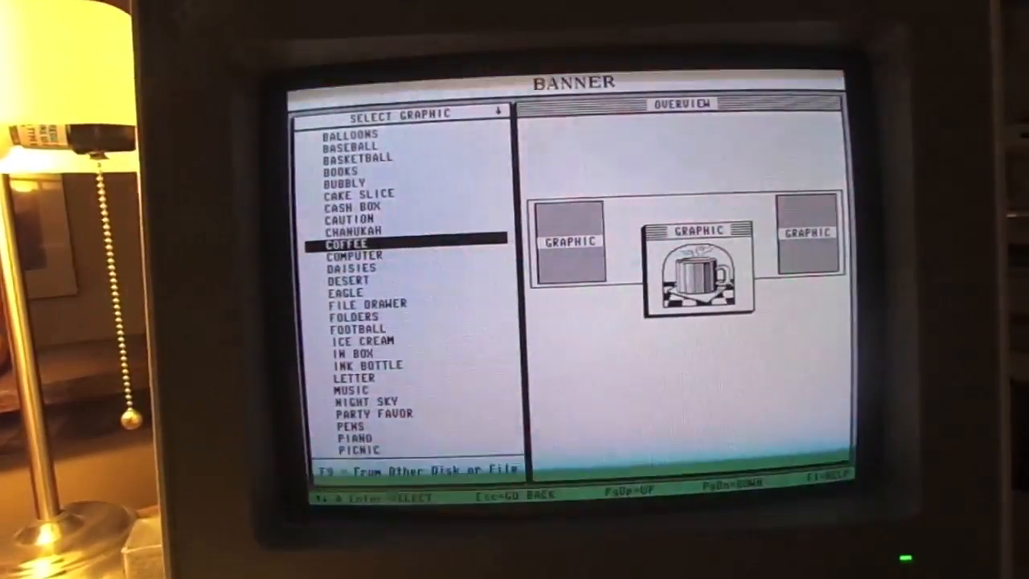
key(up)
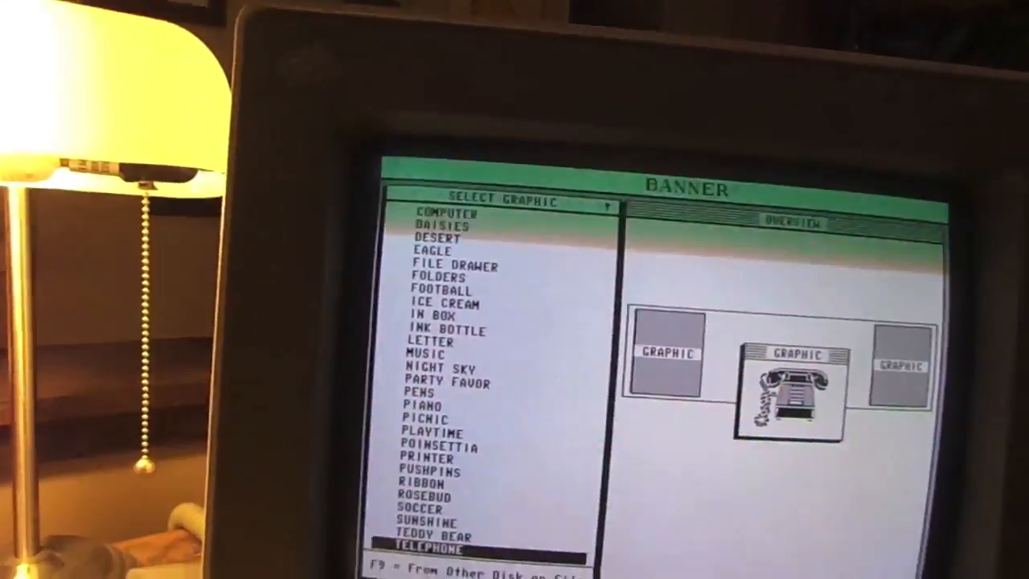
key(f9)
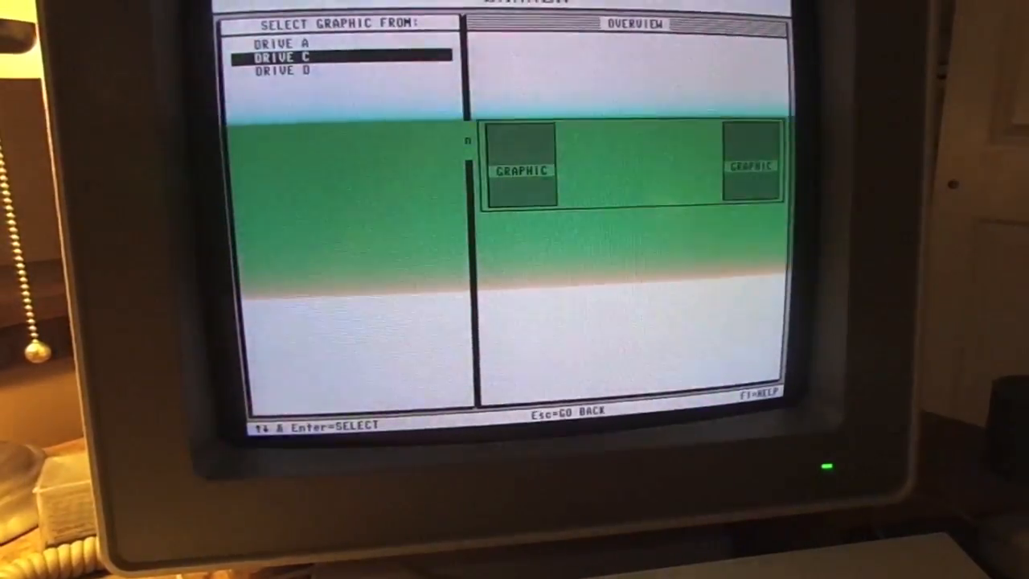
Step: Cancel loading a graphic from disk to reach the modify/replace/delete graphics prompt
key(up)
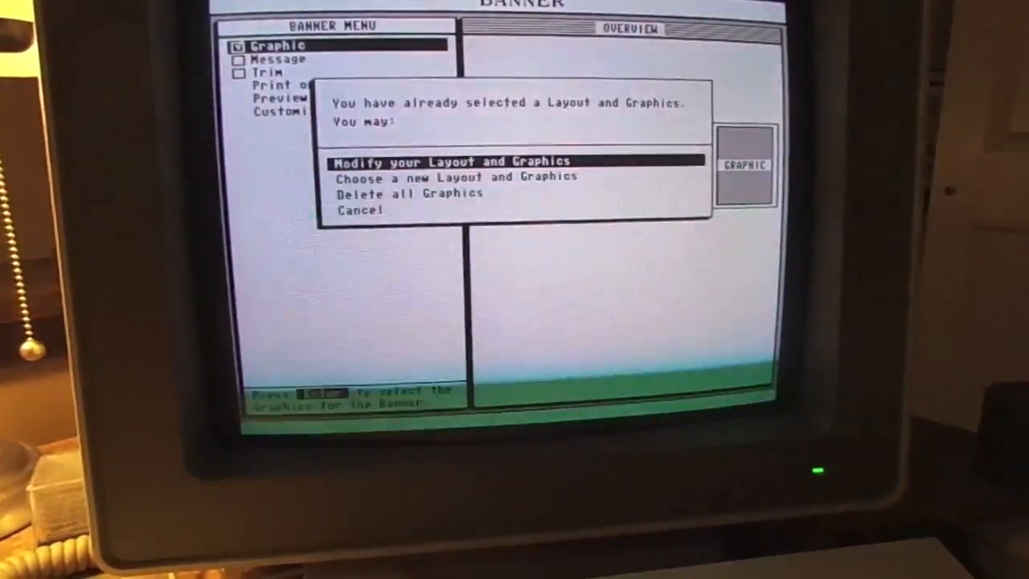
Step: Pick a new layout, 'Large Graphic Both Ends', reaching the graphic list previewing Torah
key(down)
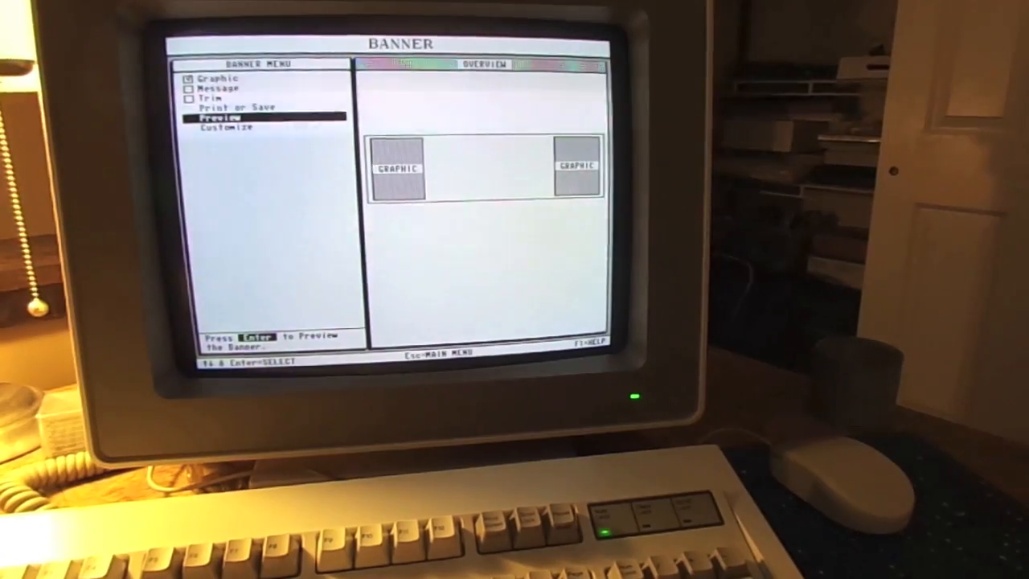
key(enter)
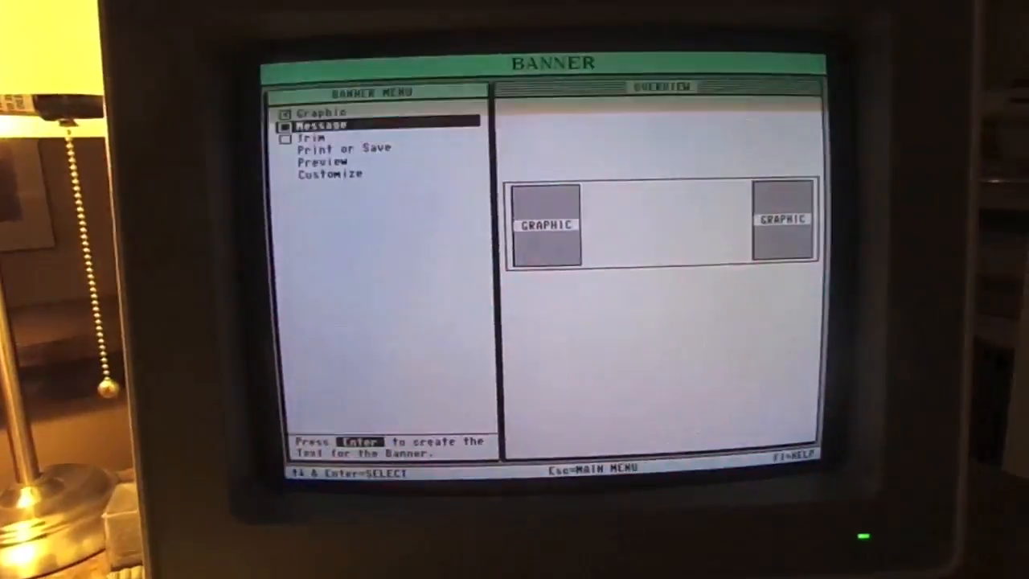
key(up)
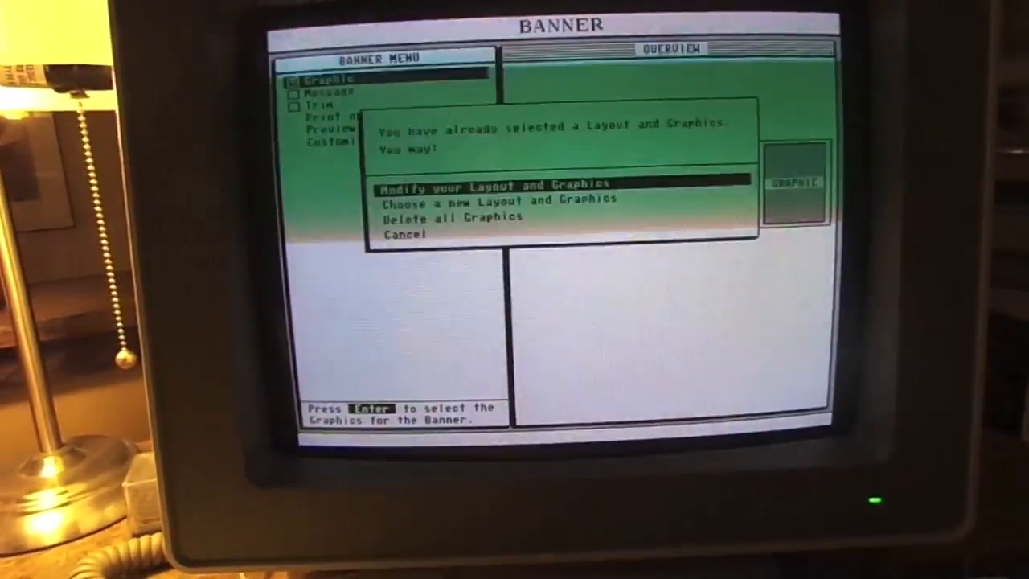
key(down)
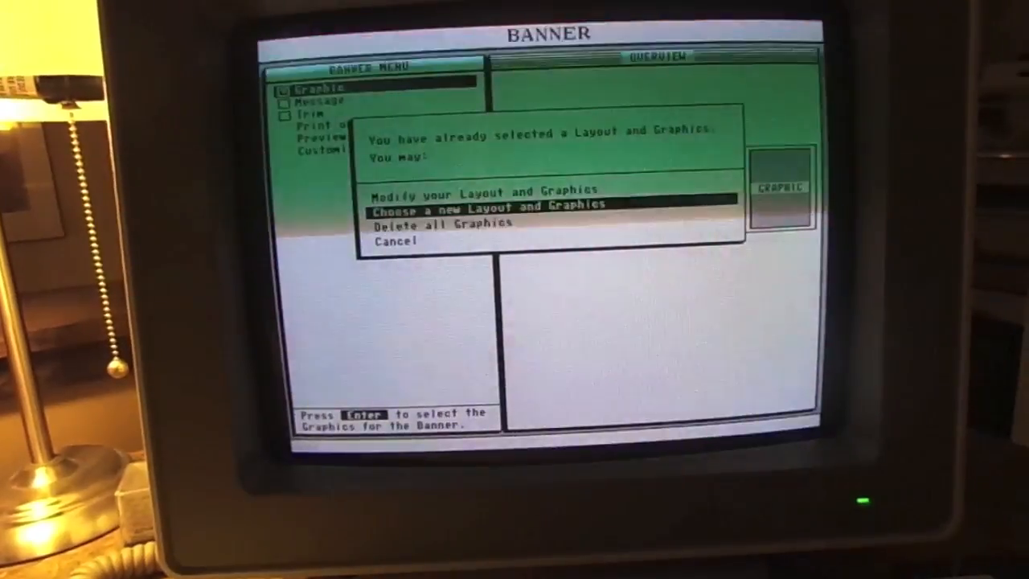
key(Enter)
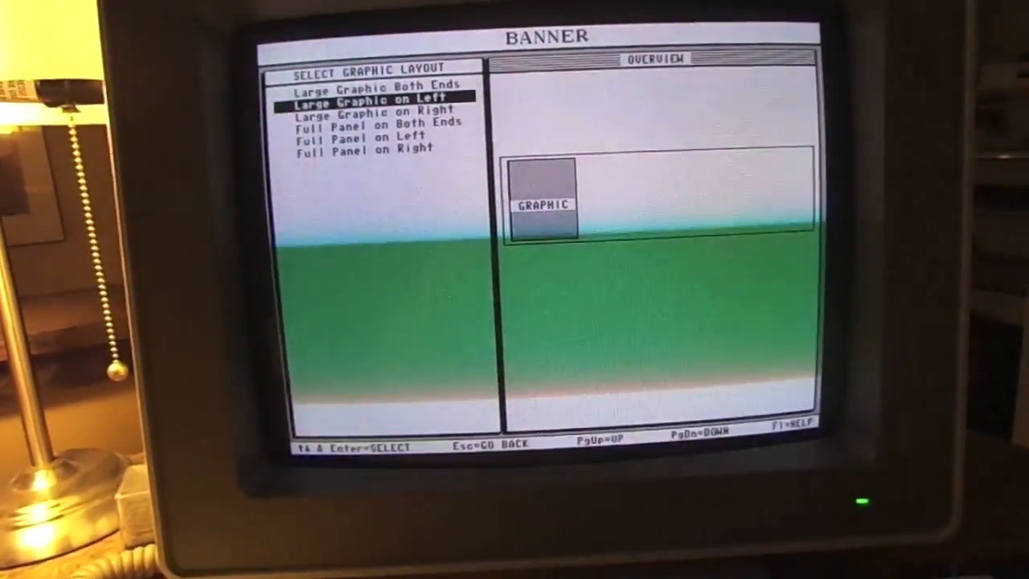
key(enter)
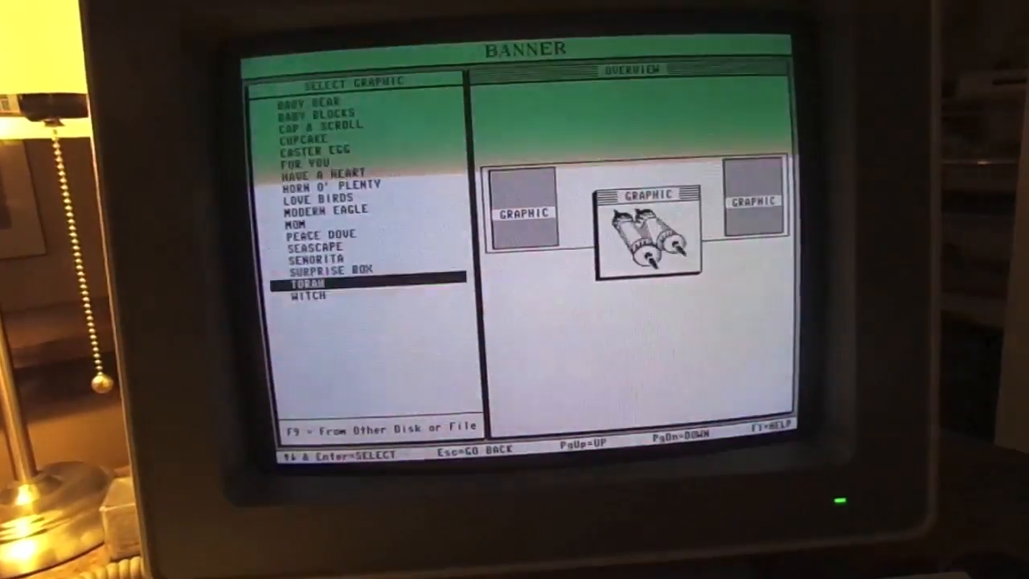
Step: Scroll the graphic list until the BUBBLY champagne-bottle graphic appears in the preview
key(down)
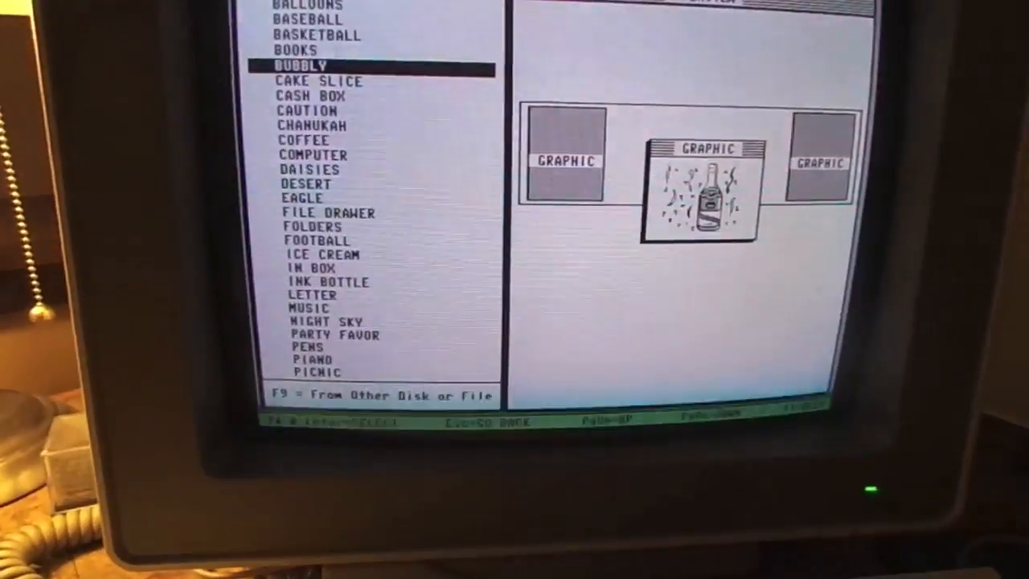
key(Down)
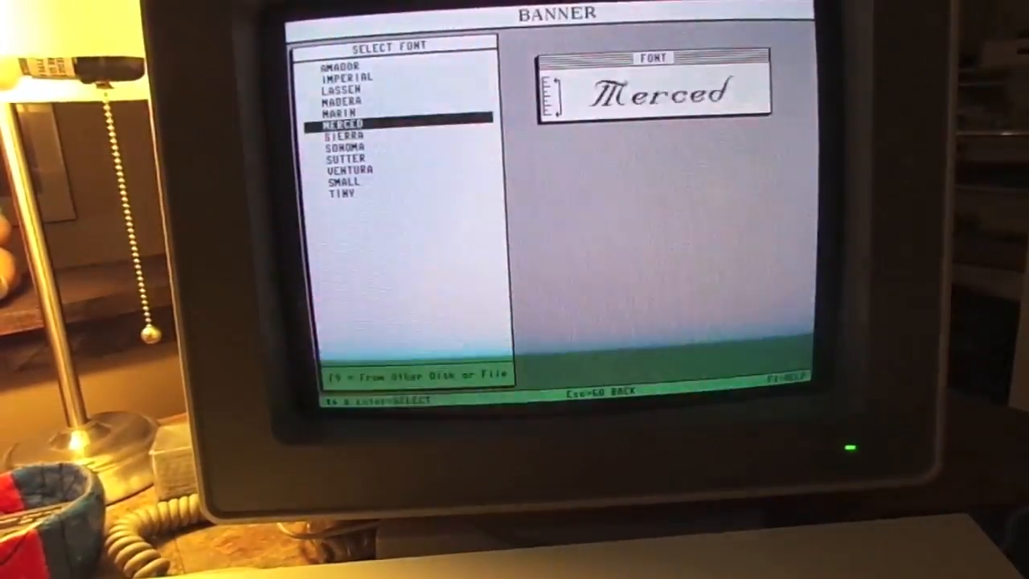
Step: Move from MERCED down to SONOMA and confirm it as the banner font
key(down)
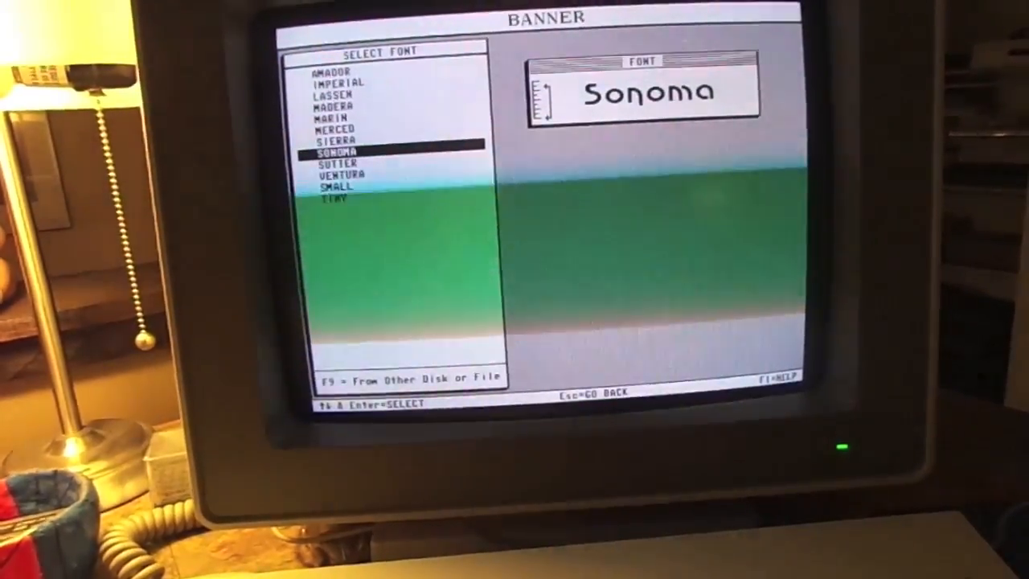
key(enter)
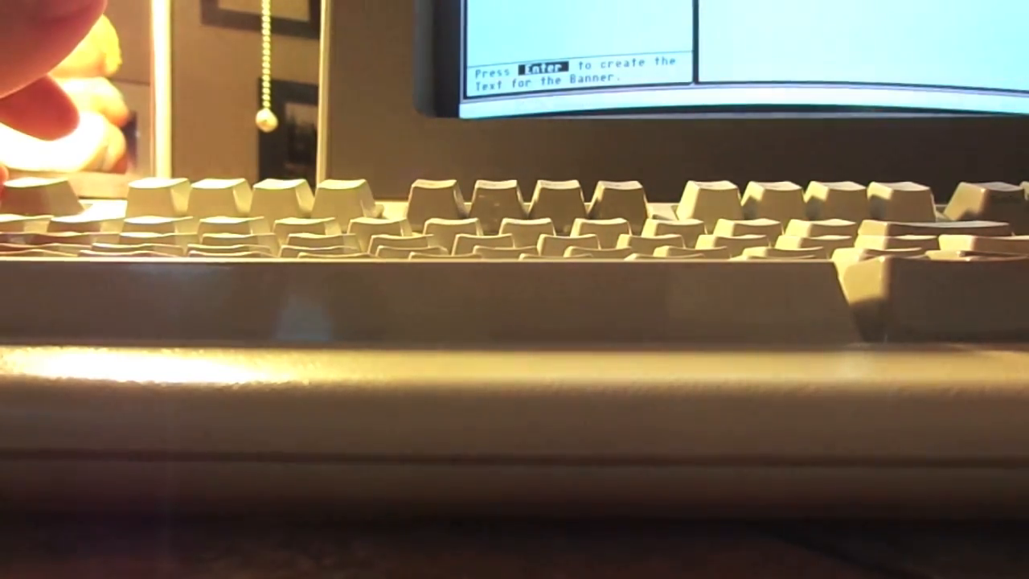
Step: Enter the two-line over-the-hill birthday text as the banner message
key(Enter)
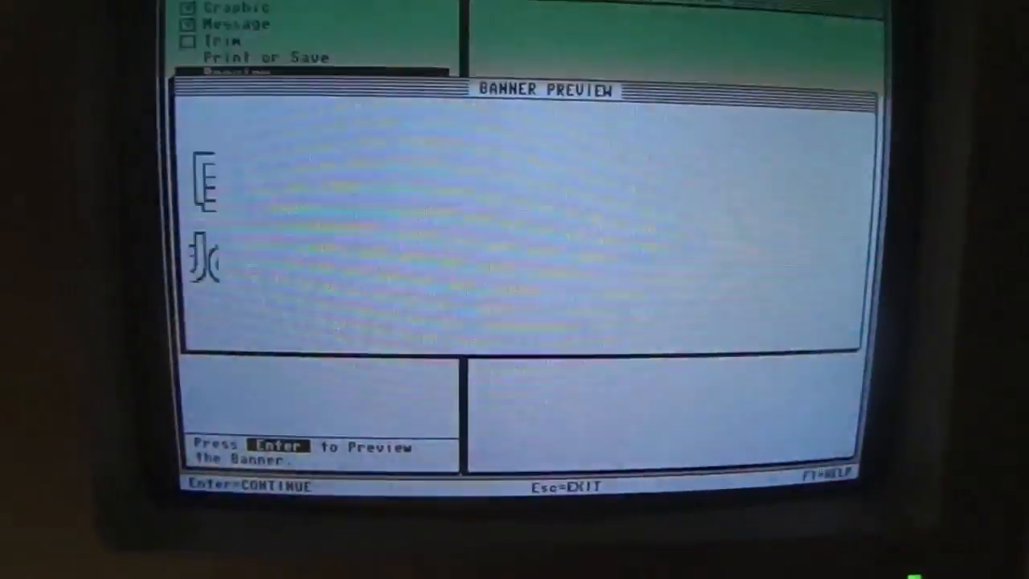
Step: Finish the banner preview and print one copy
key(enter)
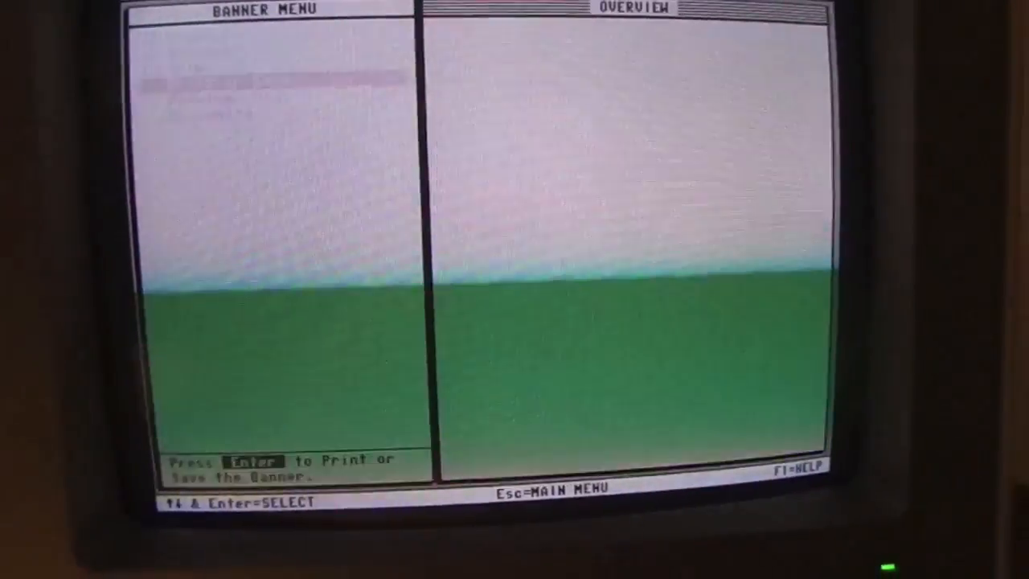
key(enter)
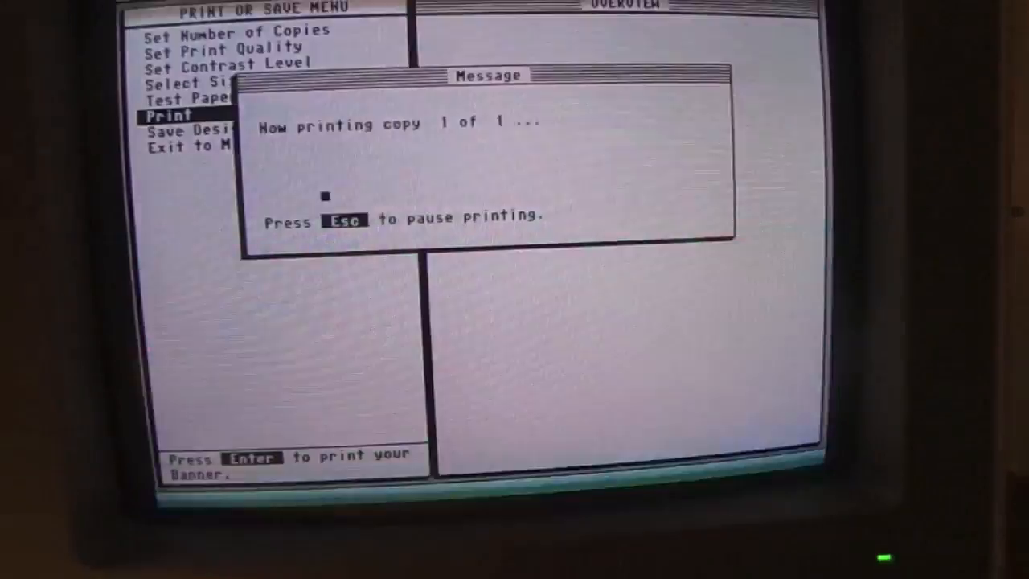